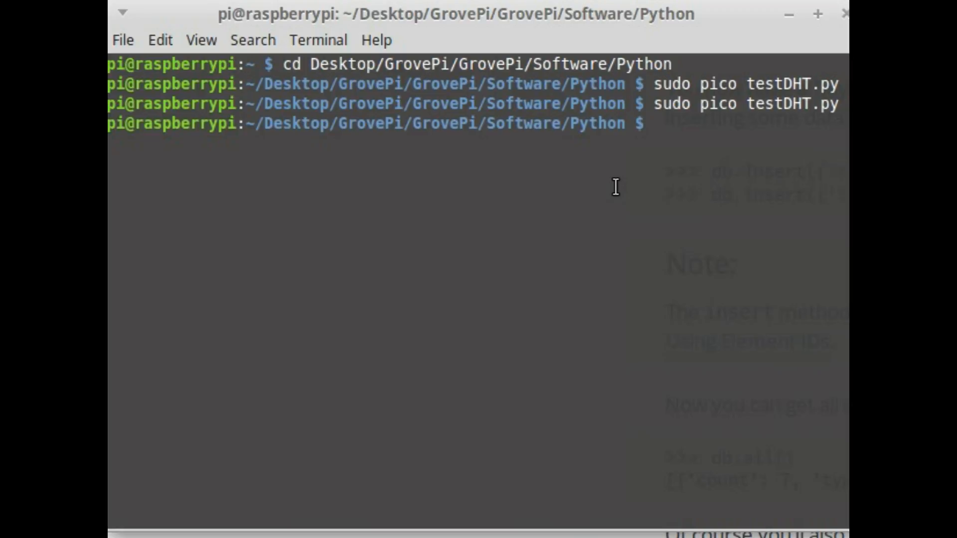
Replace the 'pip install tinydb' command with 'sudo pico testDHT.py' at the prompt.
{"action": "type", "text": "p"}
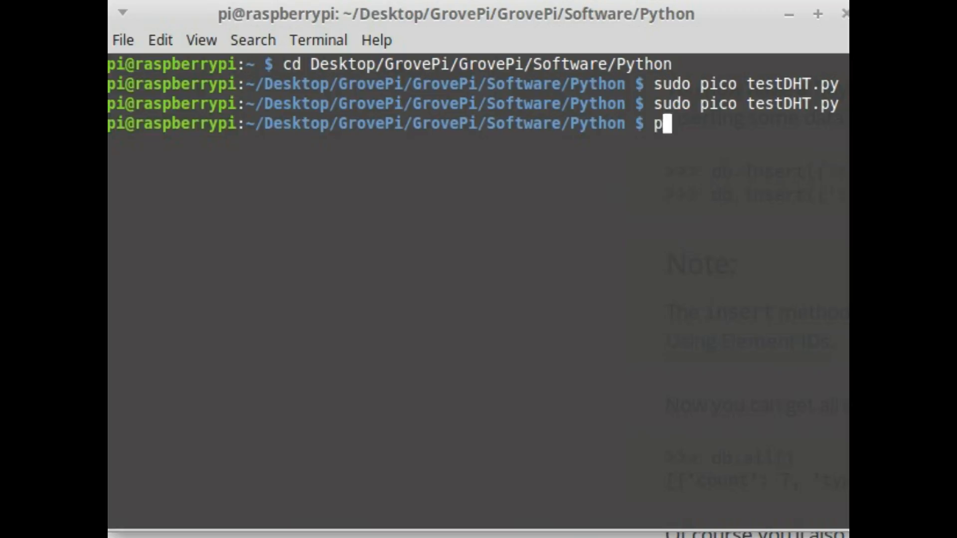
{"action": "type", "text": "ip install"}
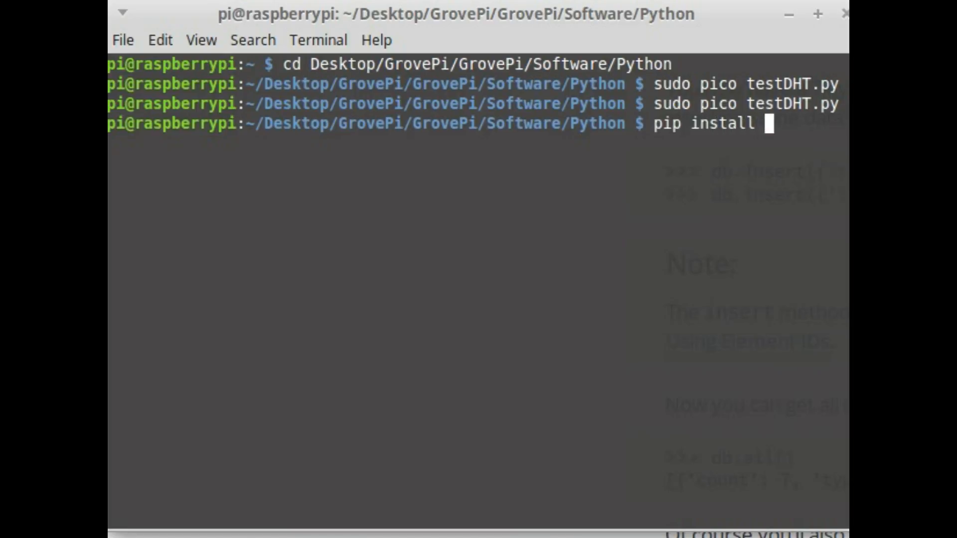
{"action": "type", "text": "tinydb"}
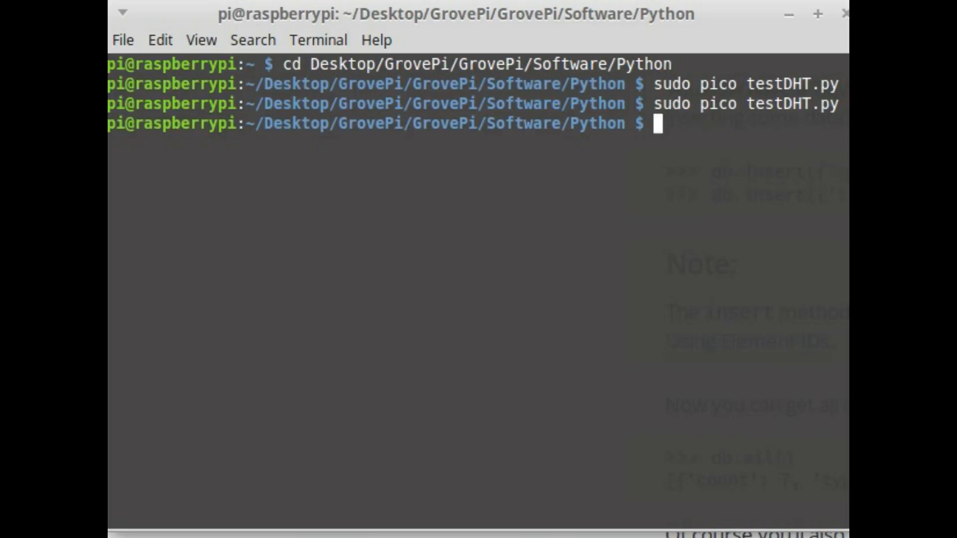
{"action": "type", "text": "sudo pico testDHT.py"}
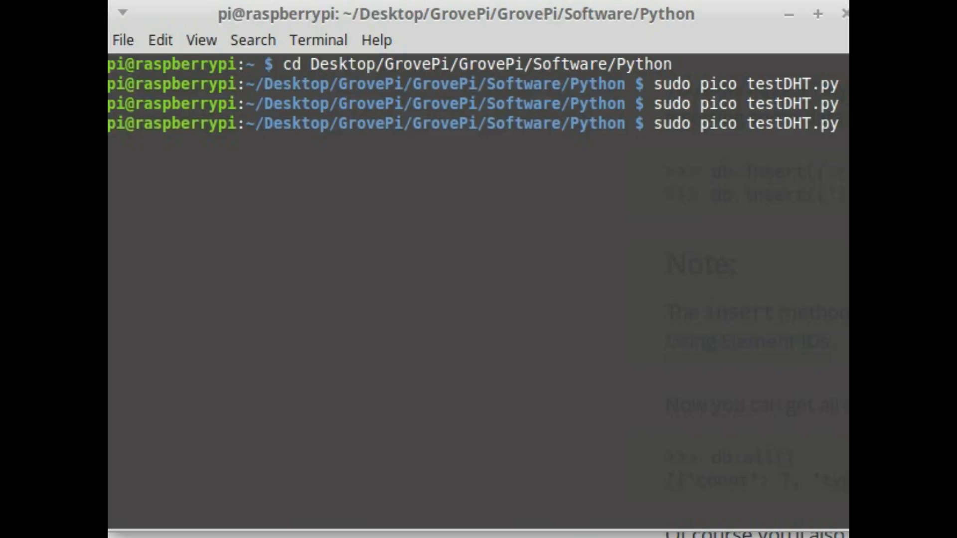
Open testDHT.py in nano and add 'from tinydb import TinyDB, Query' as line two.
{"action": "key", "text": "Return"}
{"action": "type", "text": "from"}
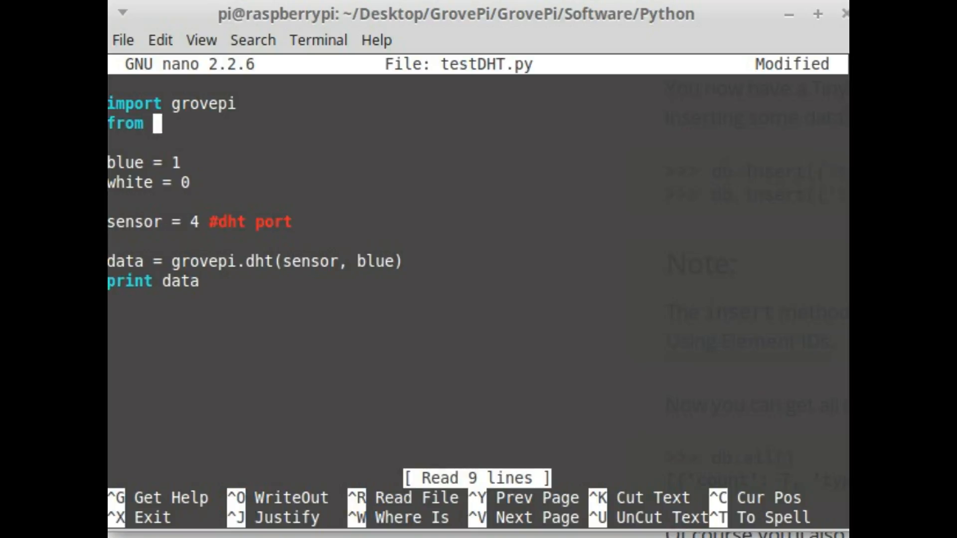
{"action": "type", "text": "tinydb import"}
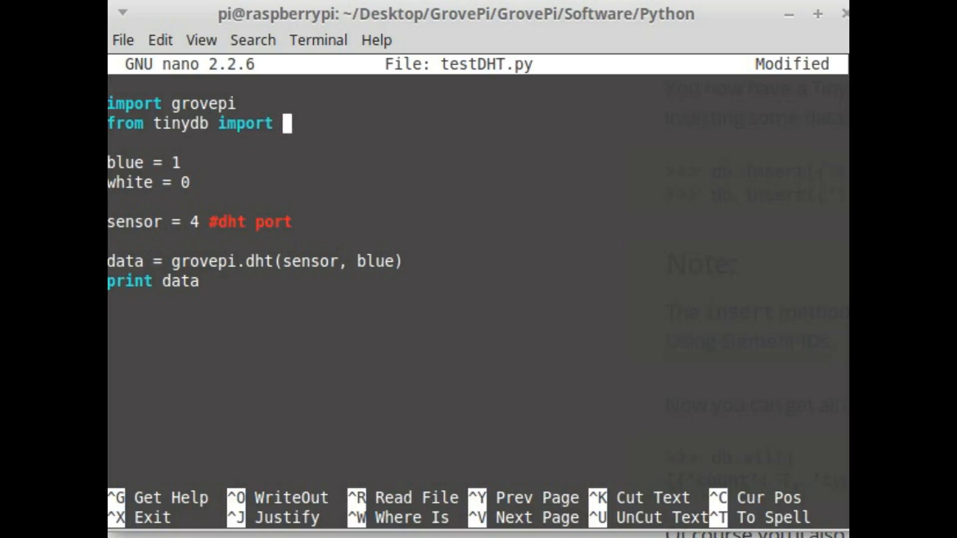
{"action": "type", "text": "TinyDB,"}
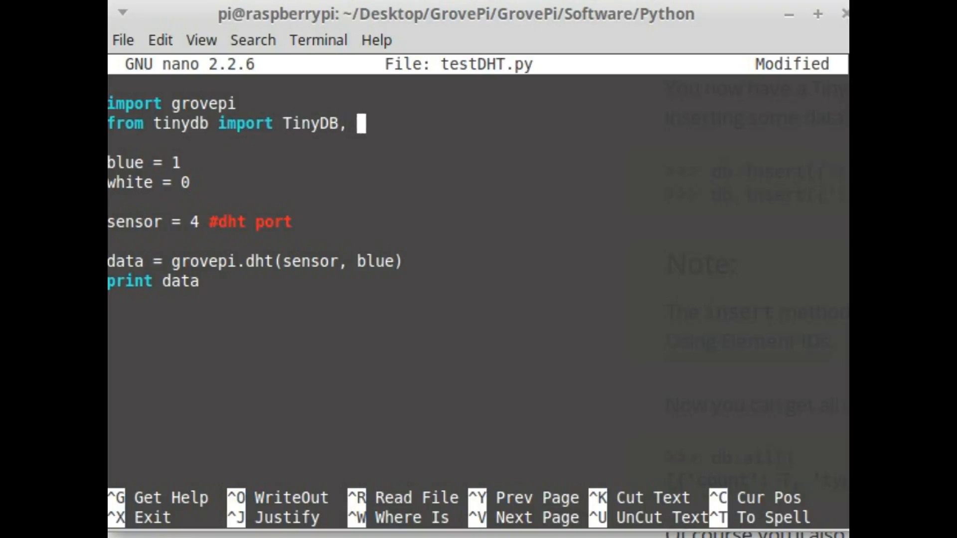
{"action": "type", "text": "Query"}
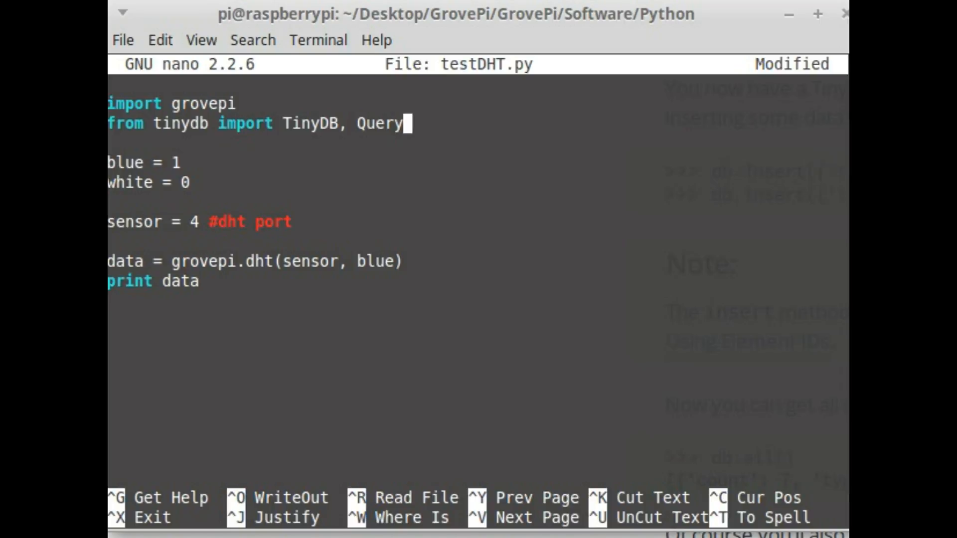
Add the line db = TinyDB('db.json') below the imports.
{"action": "key", "text": "Enter"}
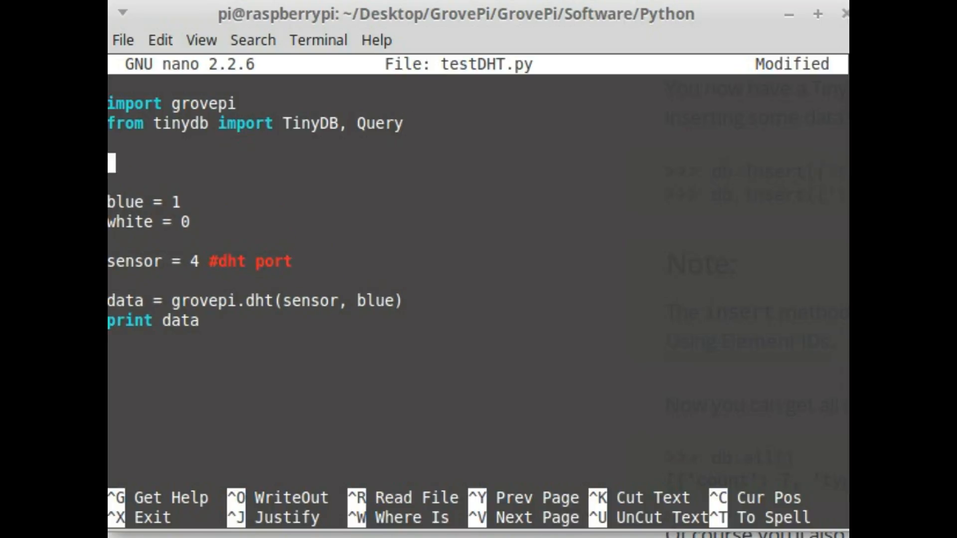
{"action": "type", "text": "db"}
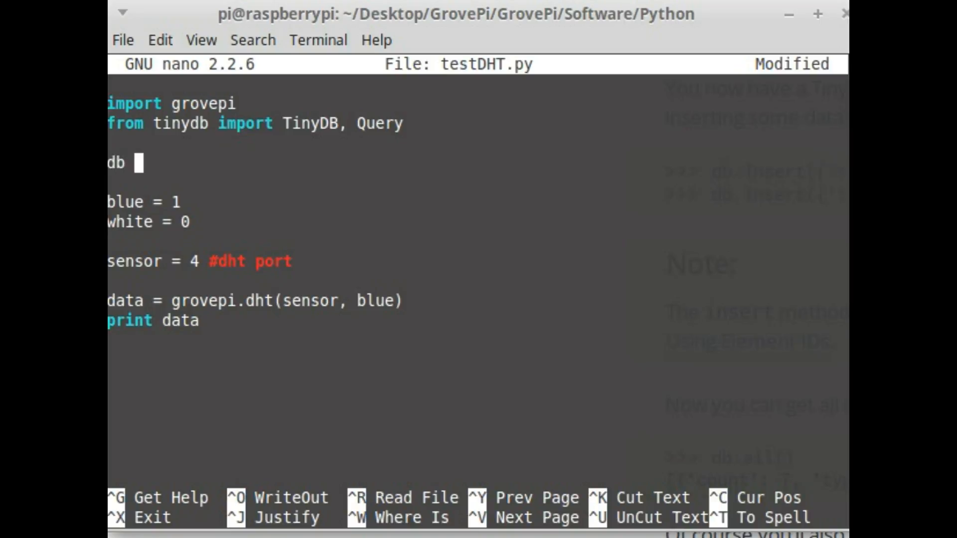
{"action": "type", "text": "= Tiny"}
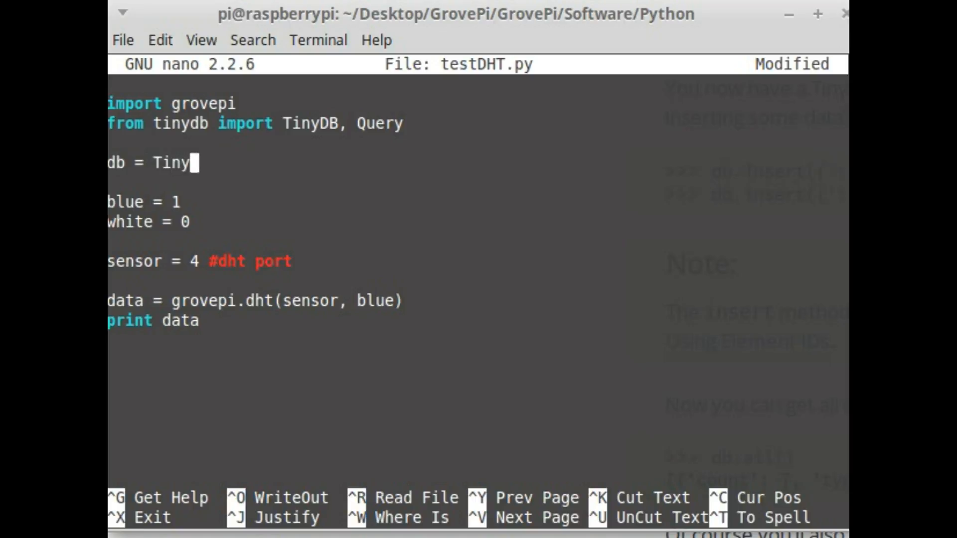
{"action": "type", "text": "DB()"}
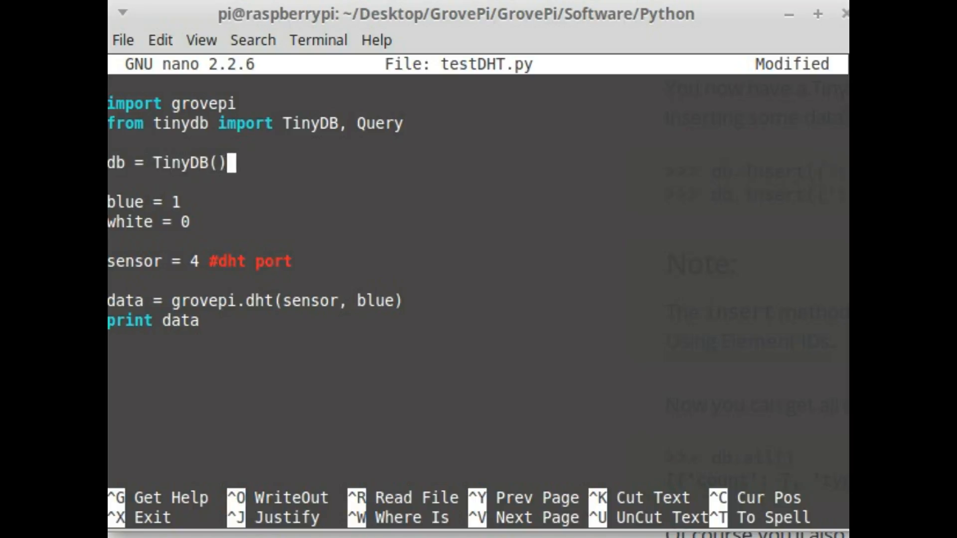
{"action": "type", "text": "''"}
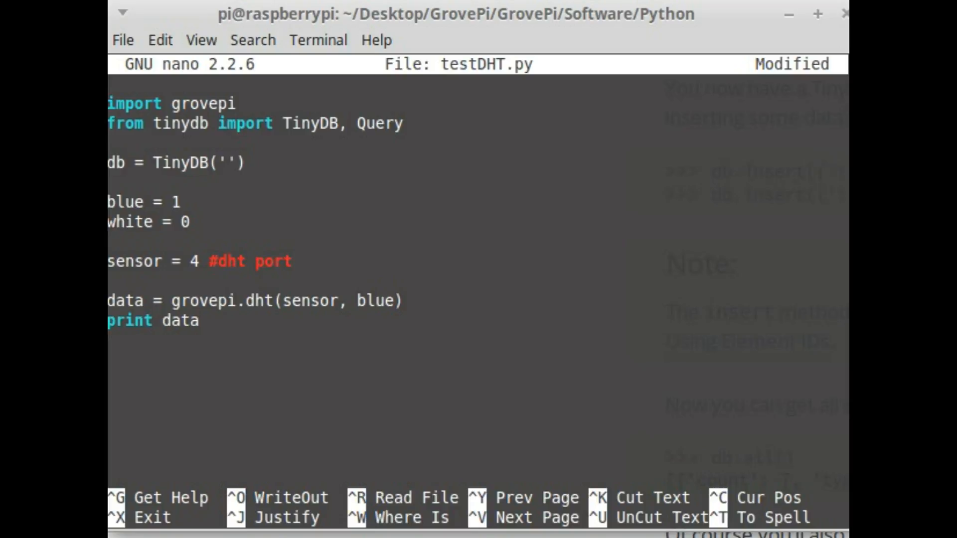
{"action": "type", "text": "db.j"}
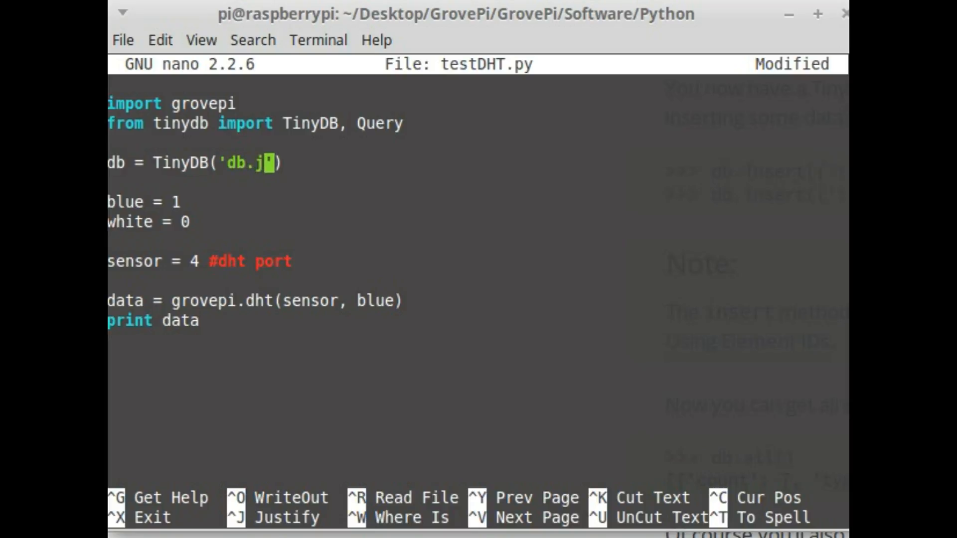
{"action": "type", "text": "son"}
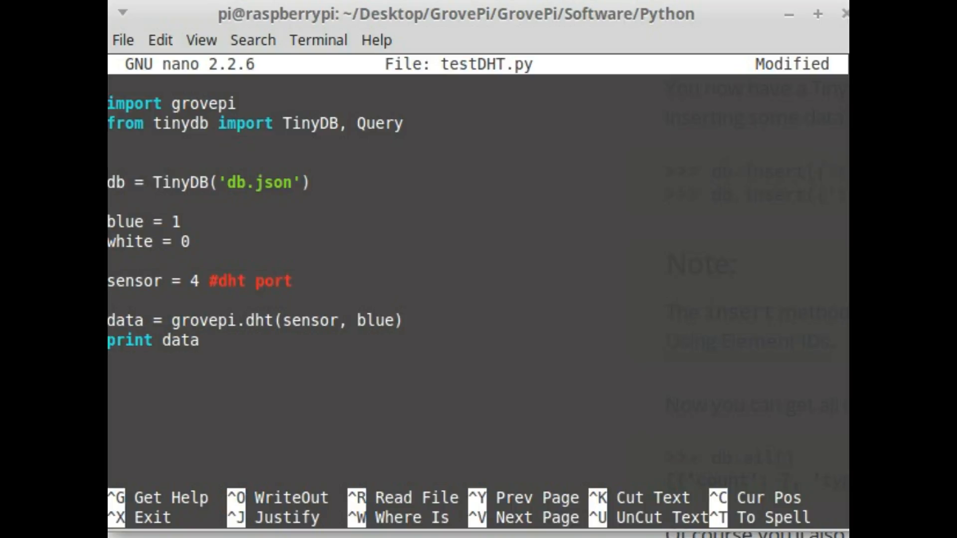
Add an 'import datetime' line to testDHT.py.
{"action": "type", "text": "import"}
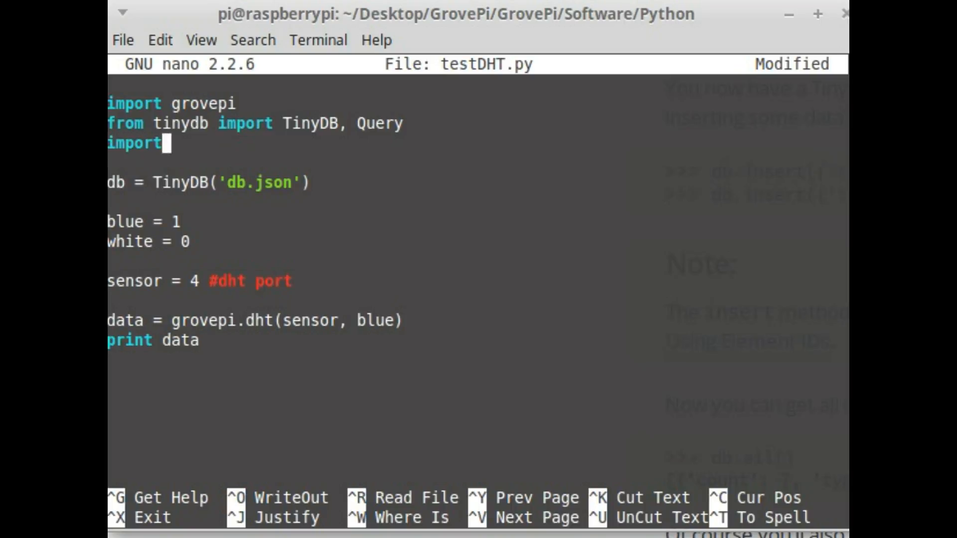
{"action": "type", "text": "datetime"}
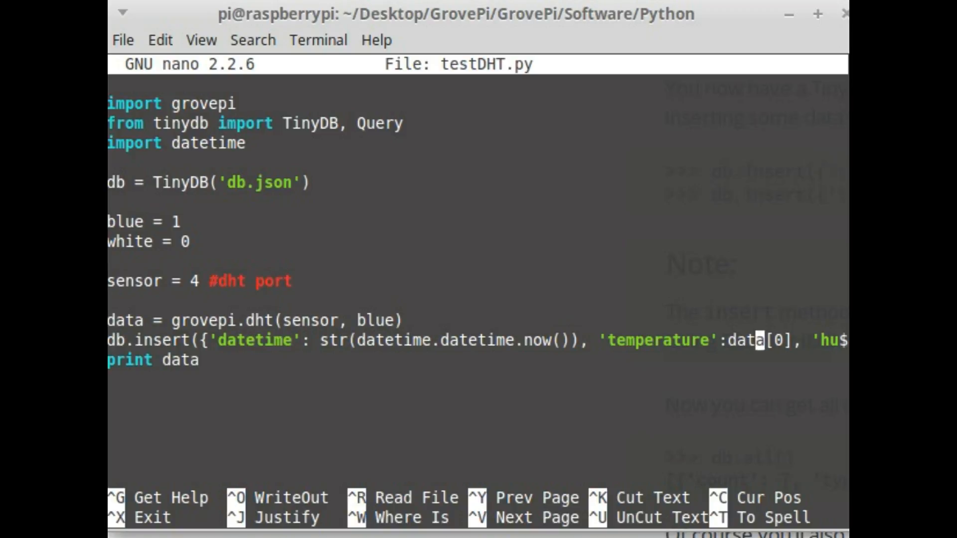
Leave nano and run 'sudo python testDHT.py', which prints [30.3, 63.0].
{"action": "key", "text": "ctrl+o"}
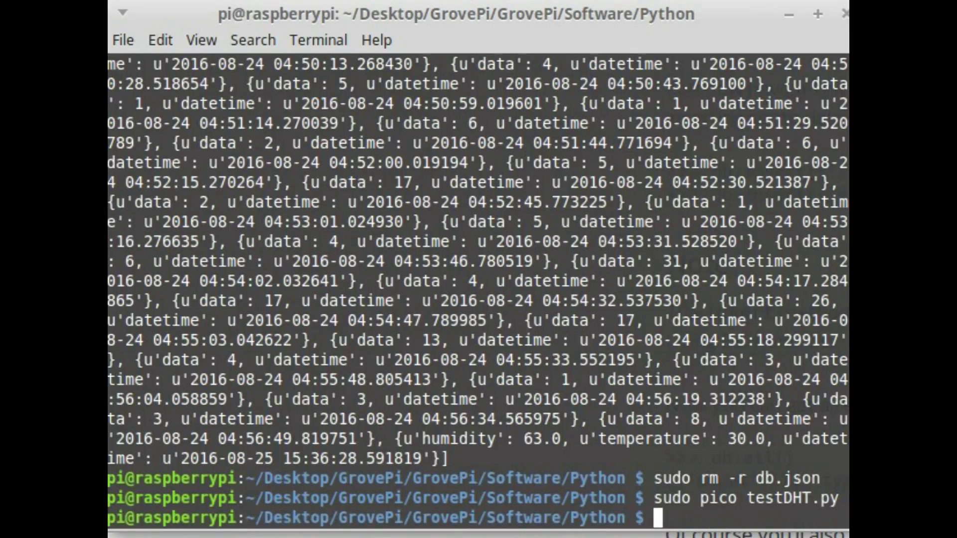
{"action": "type", "text": "sudo python testDHT.py"}
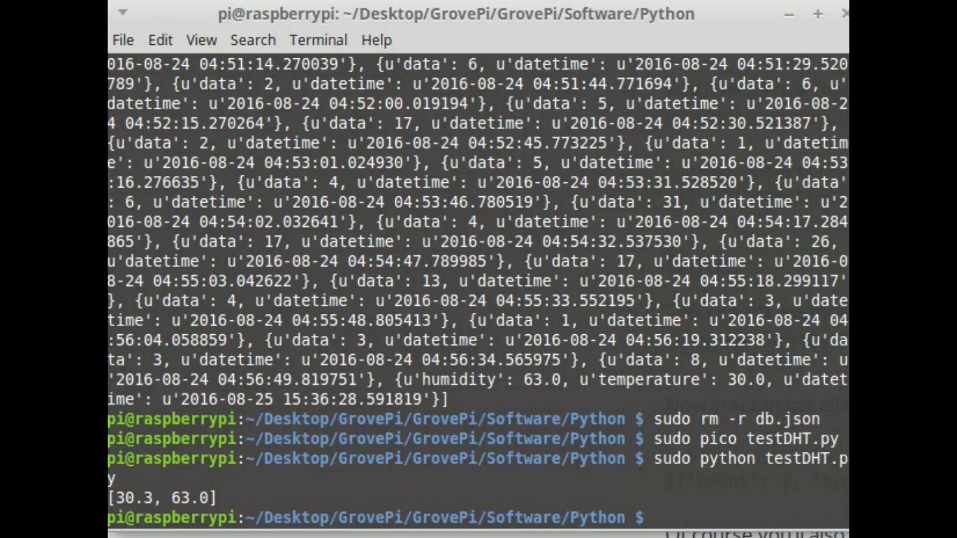
View db.json with pico, then enter 'sudo pico testDHT.py' at the prompt.
{"action": "type", "text": "pico"}
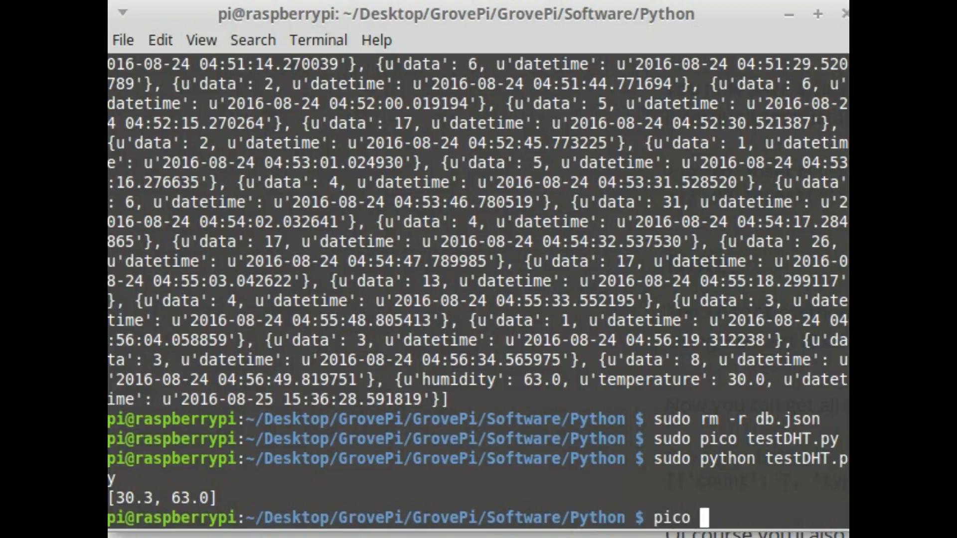
{"action": "type", "text": "db.json"}
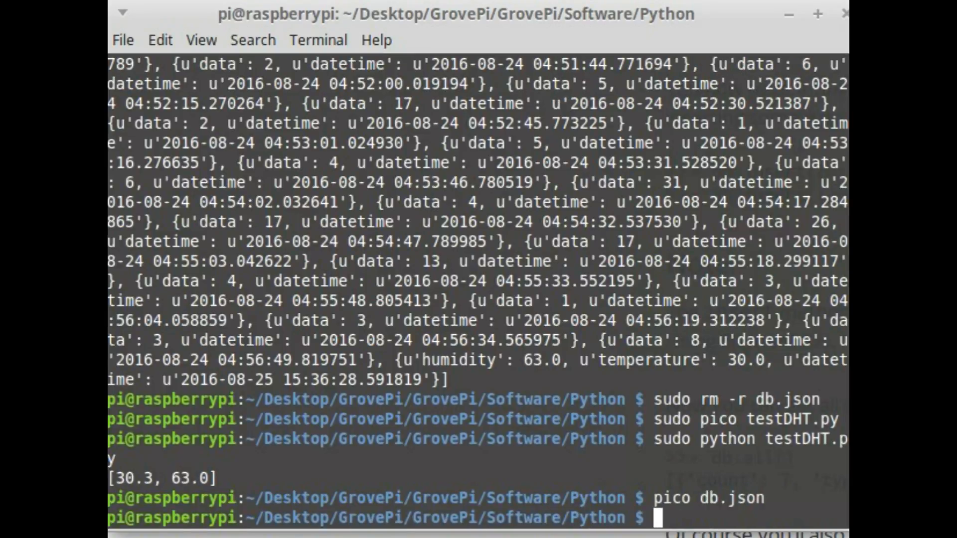
{"action": "type", "text": "sudo pico testDHT.py"}
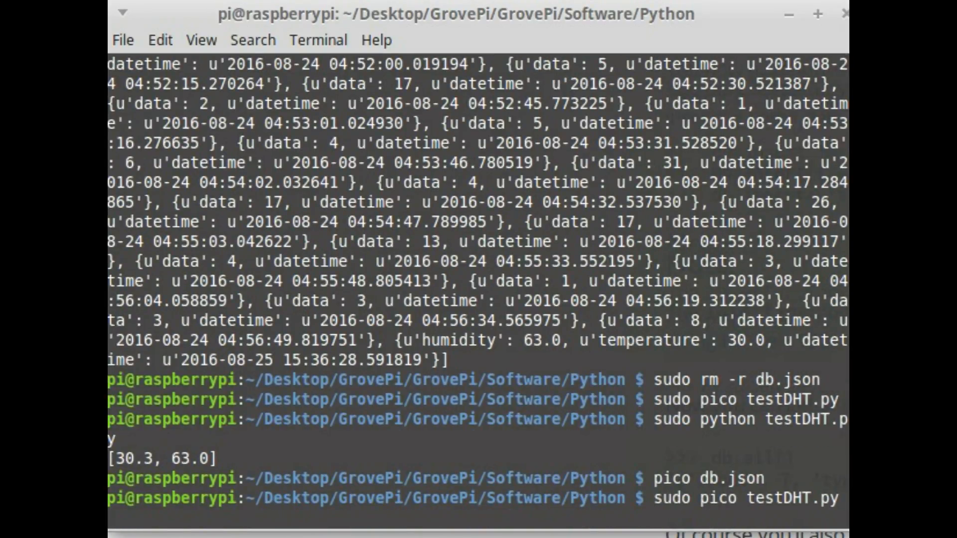
Reopen testDHT.py and comment out the insert and print lines with #.
{"action": "key", "text": "Return"}
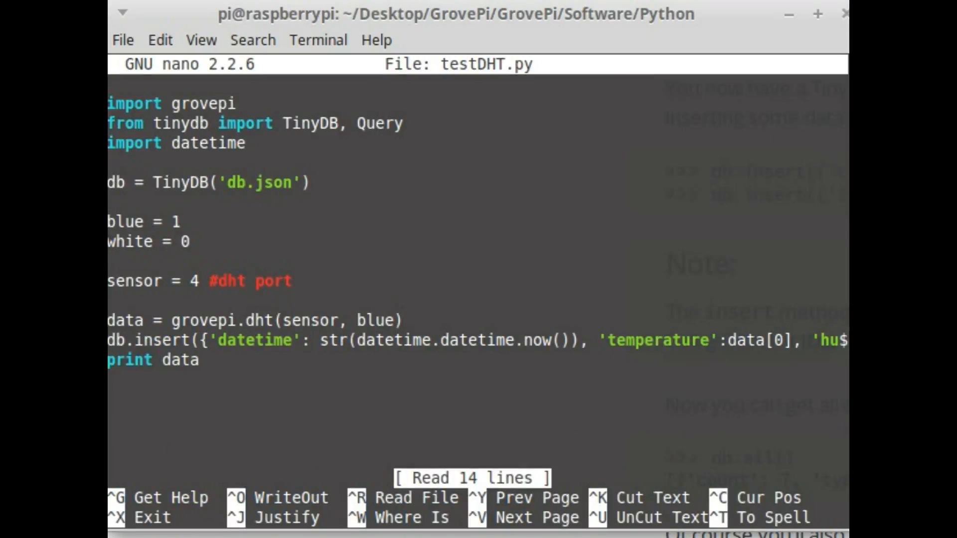
{"action": "type", "text": "#"}
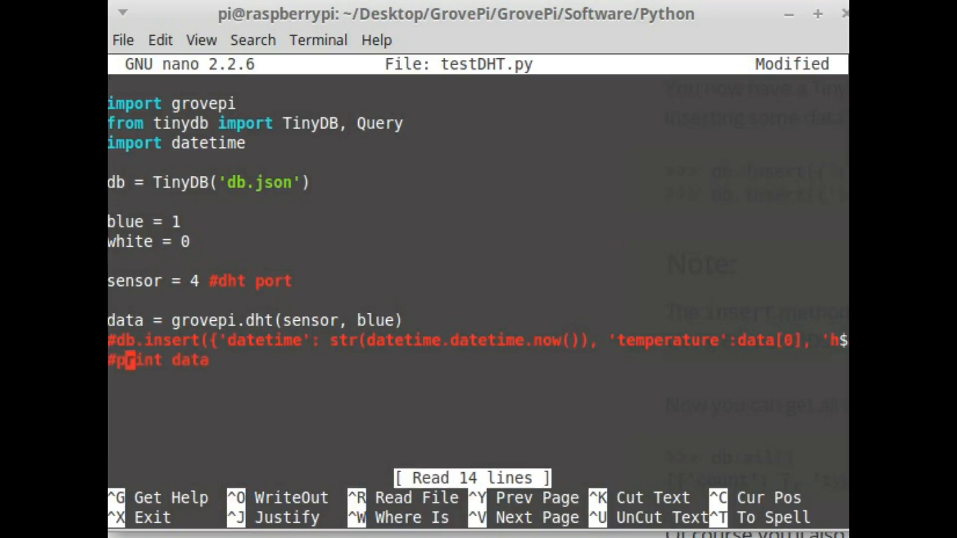
{"action": "key", "text": "Return"}
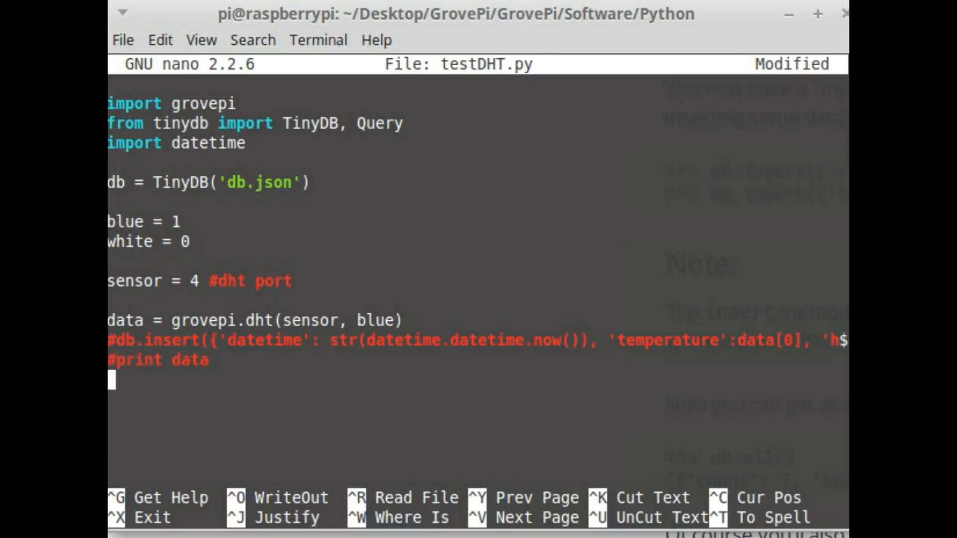
Add 'print db.all()' and run the script to list the stored record.
{"action": "type", "text": "print d"}
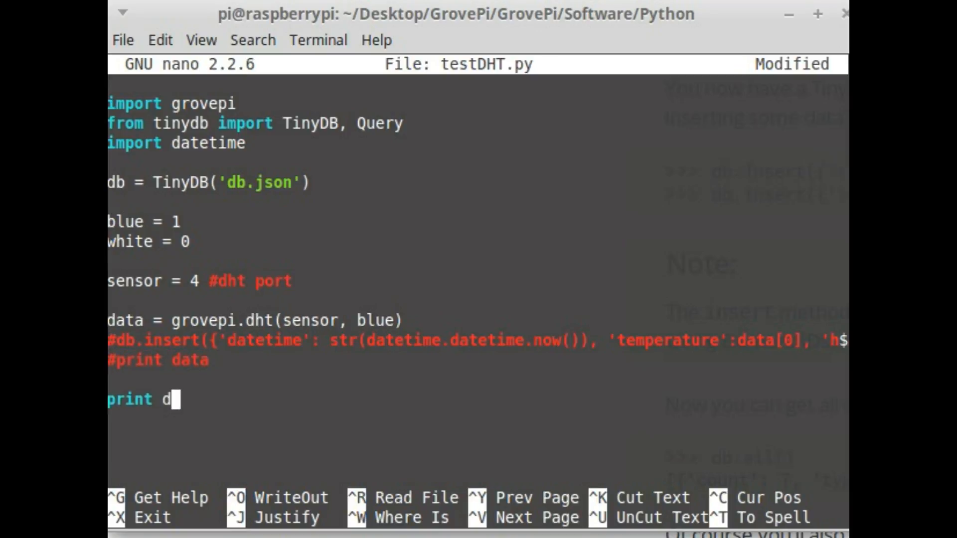
{"action": "type", "text": "b.a"}
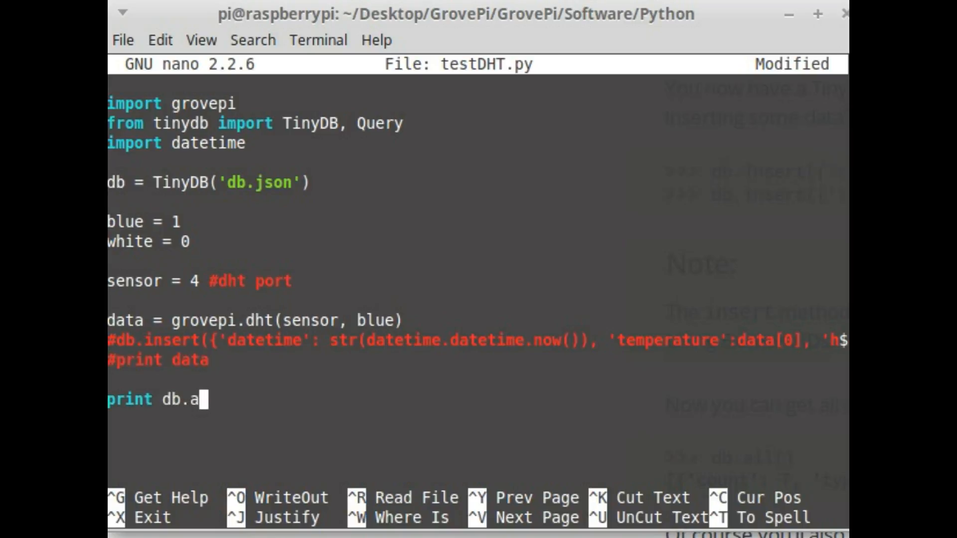
{"action": "type", "text": "ll()"}
{"action": "type", "text": "sudo python testDHT.py"}
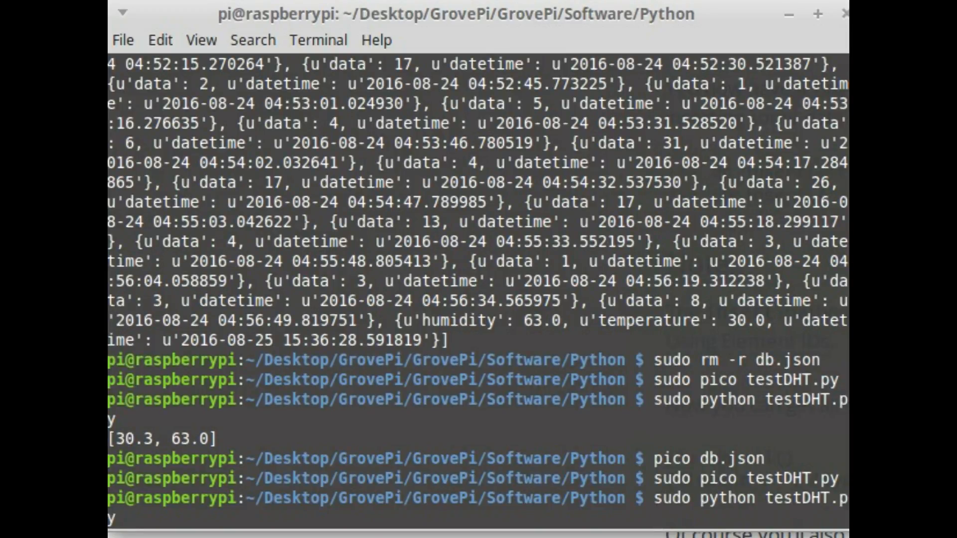
{"action": "key", "text": "Return"}
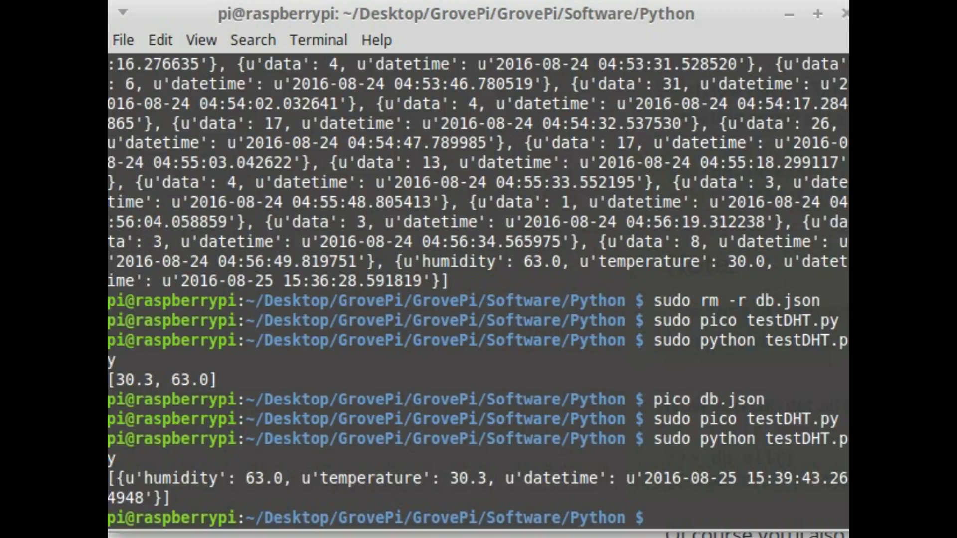